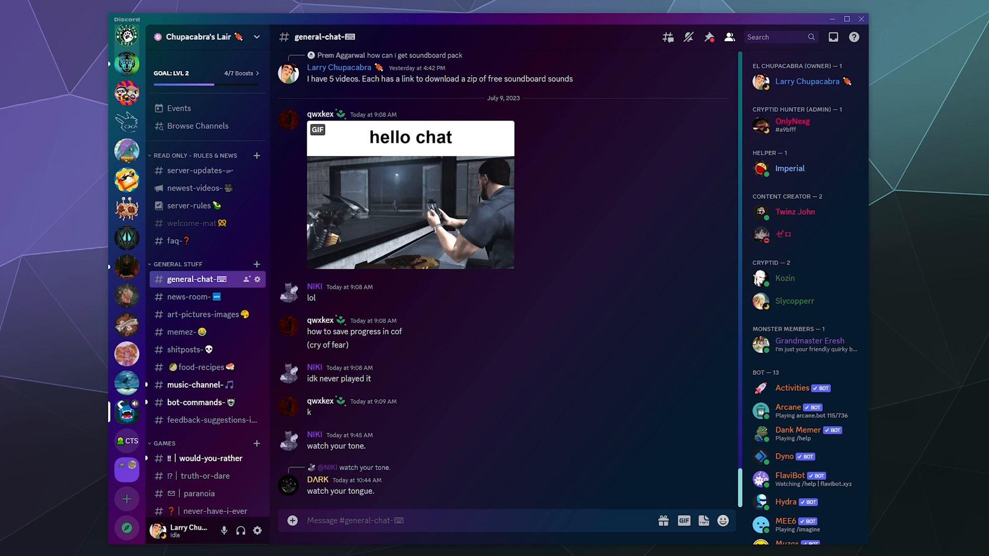
mouse_move(646, 487)
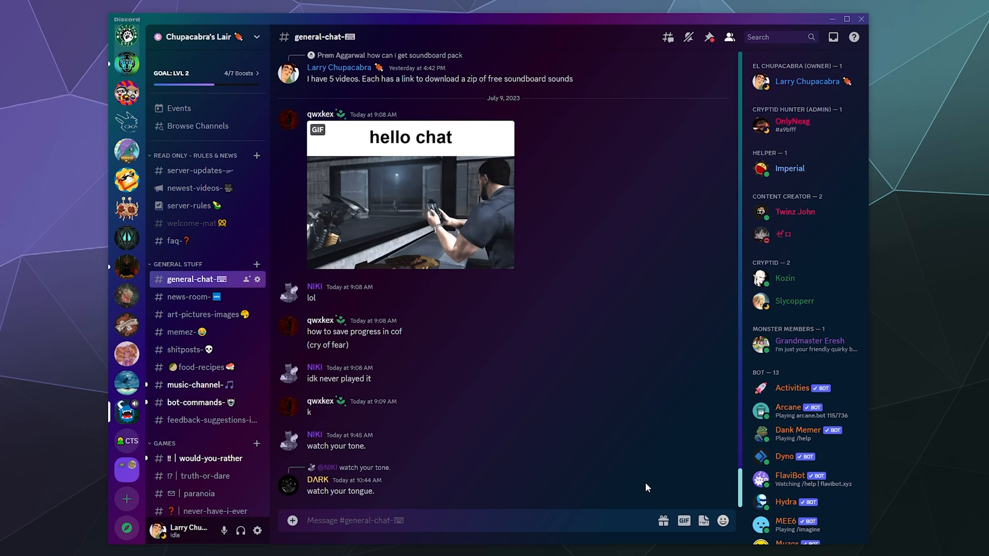
mouse_move(455, 485)
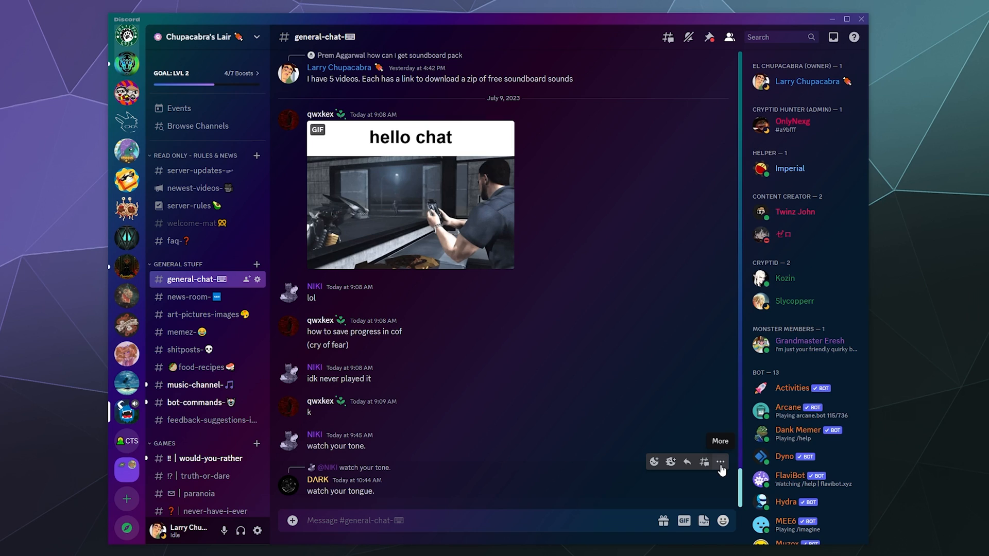
mouse_move(654, 462)
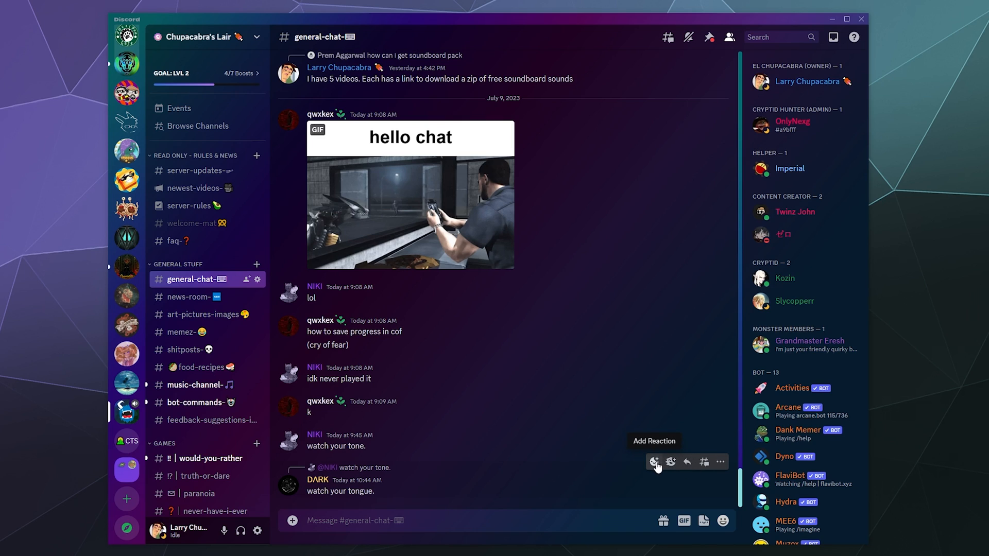
mouse_move(703, 462)
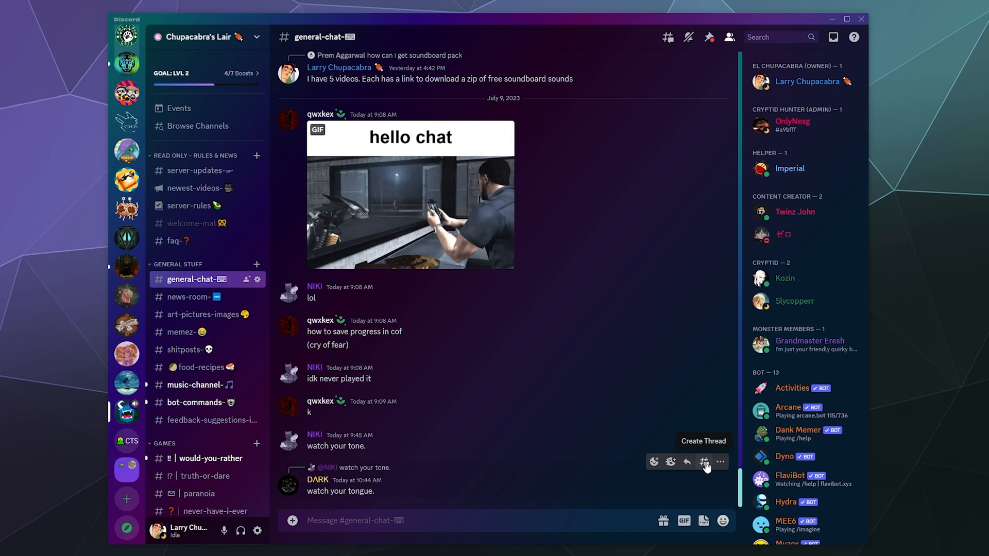
Step: Bring up the More actions menu on DARK's 'watch your tongue.' message
left_click(720, 461)
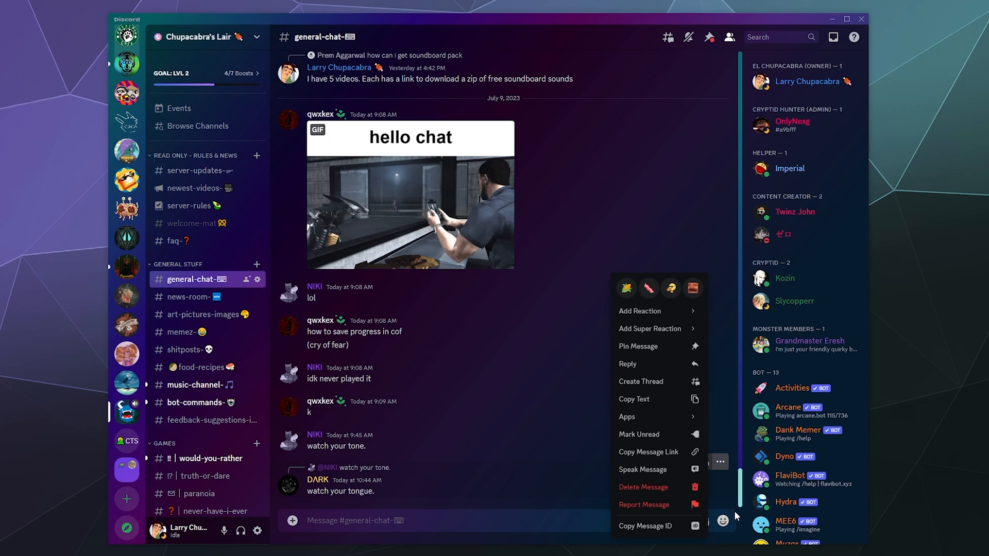
mouse_move(656, 505)
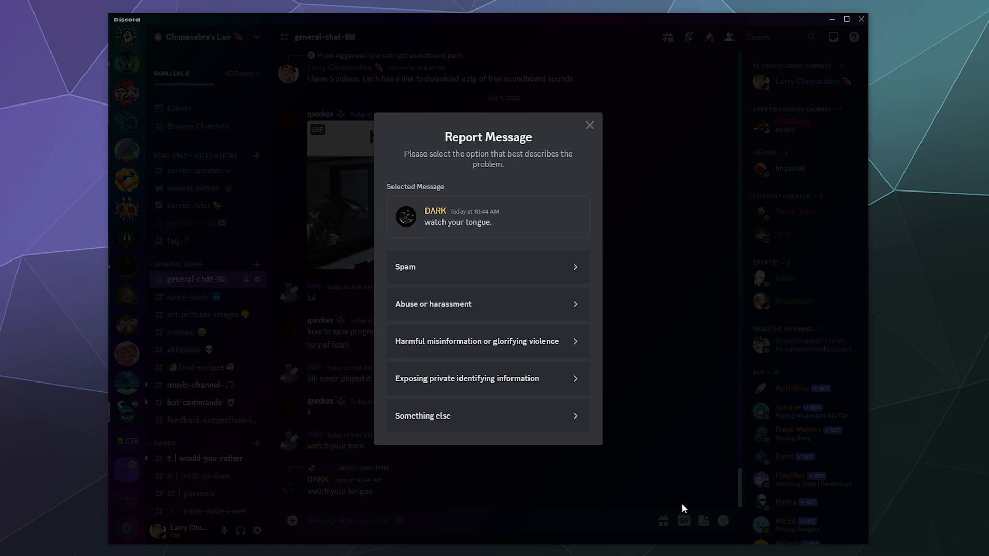
mouse_move(669, 408)
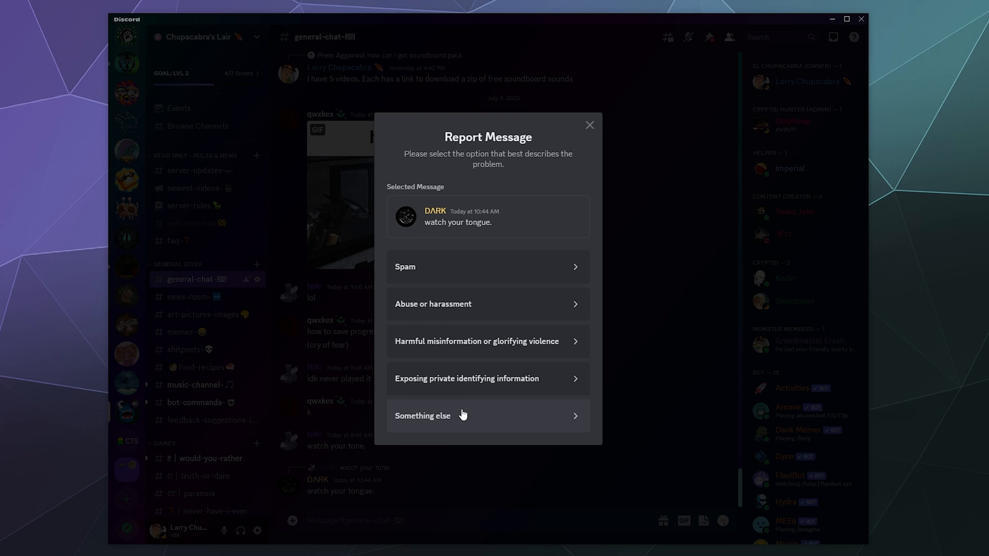
mouse_move(399, 324)
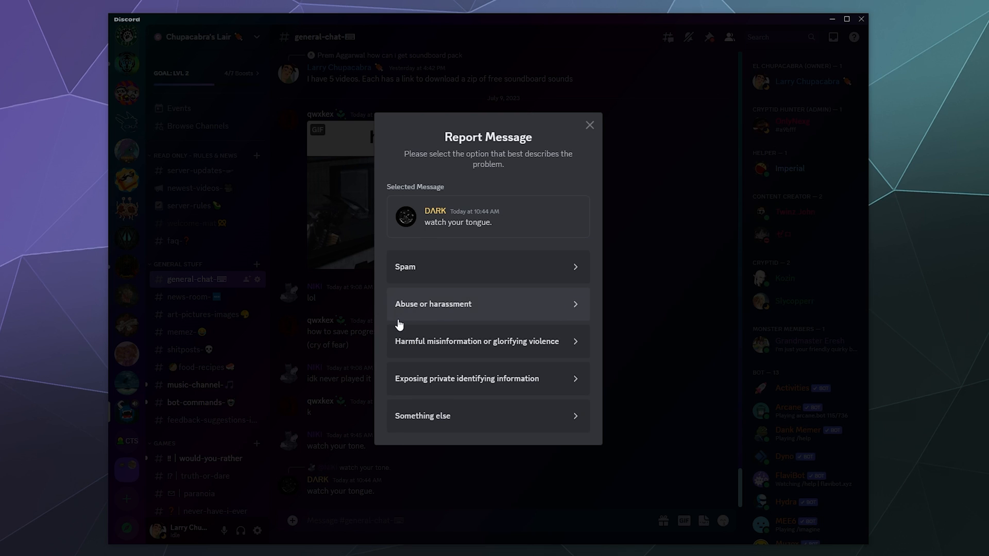
mouse_move(407, 315)
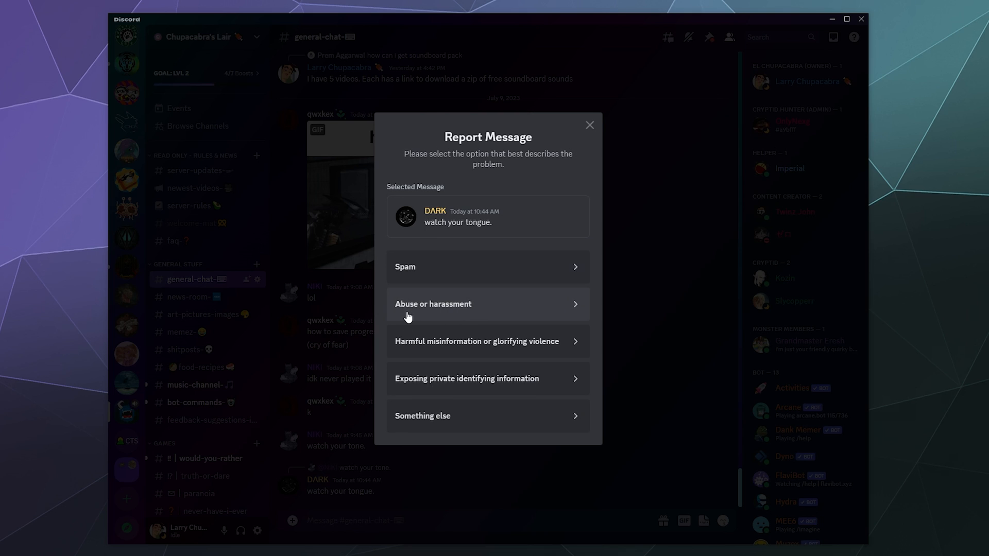
mouse_move(408, 356)
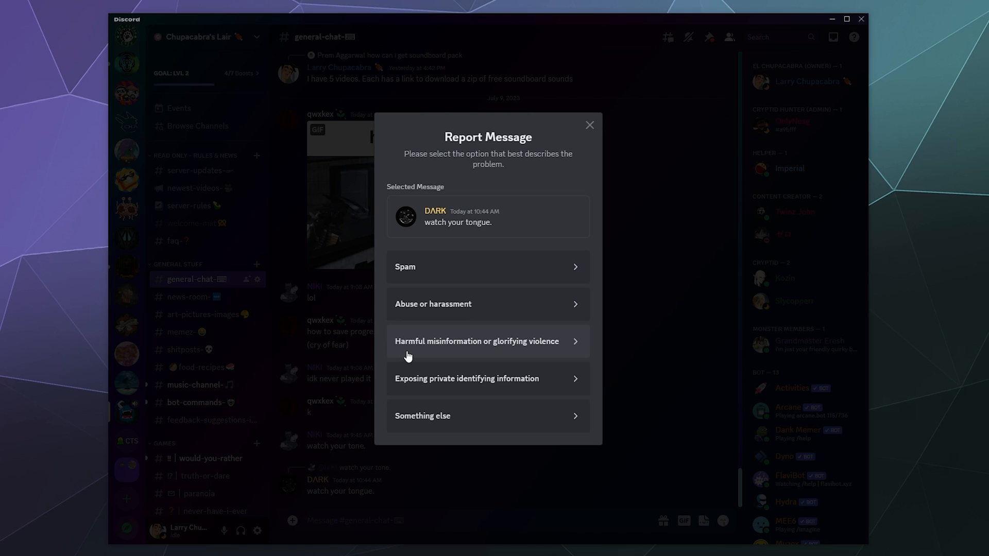
mouse_move(391, 389)
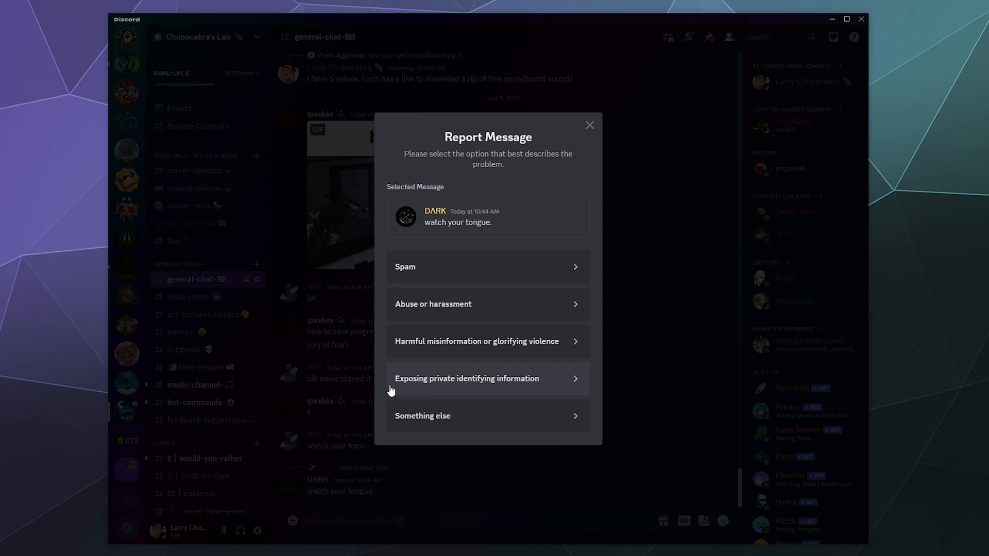
mouse_move(403, 266)
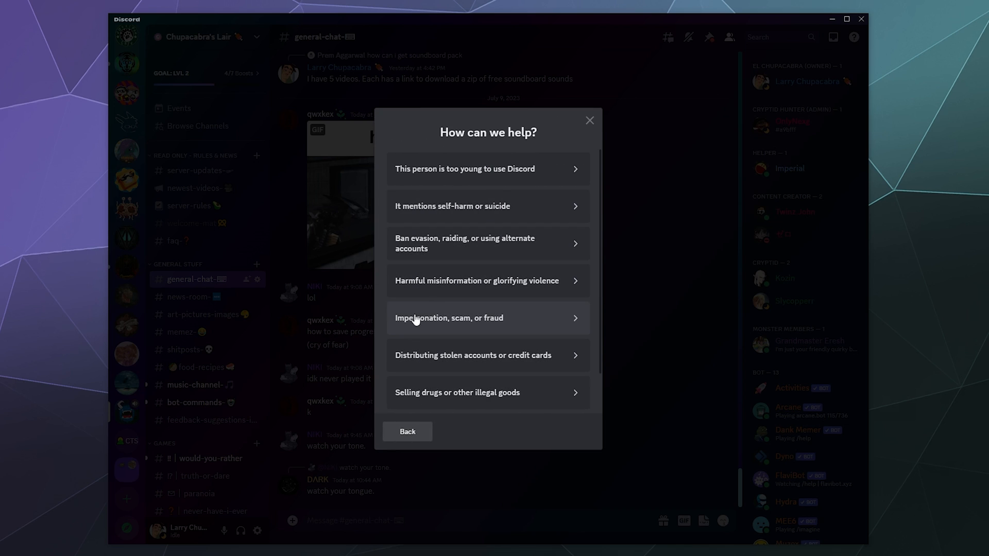
Step: Try Impersonation, scam, or fraud, go back, then return from the Spam summary to the categories
left_click(449, 318)
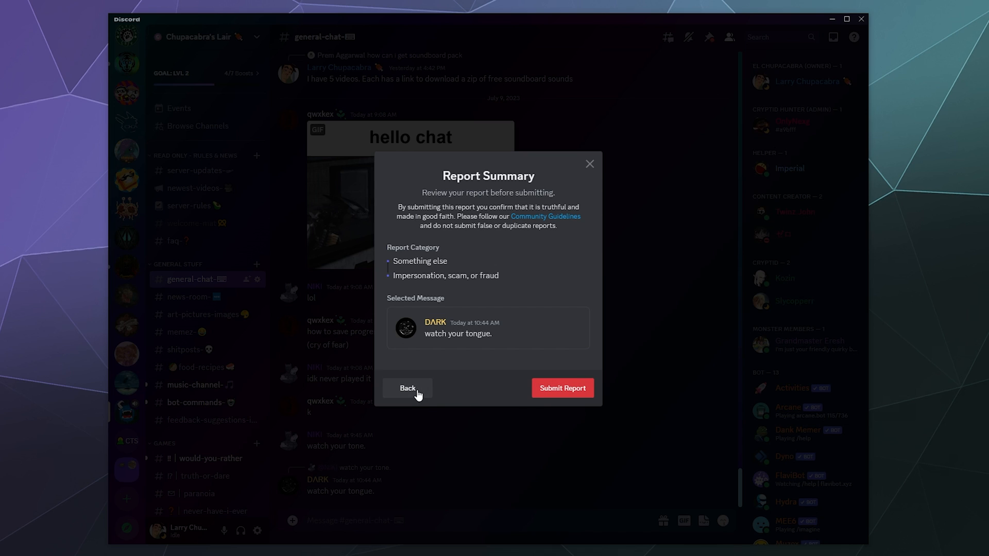
left_click(408, 388)
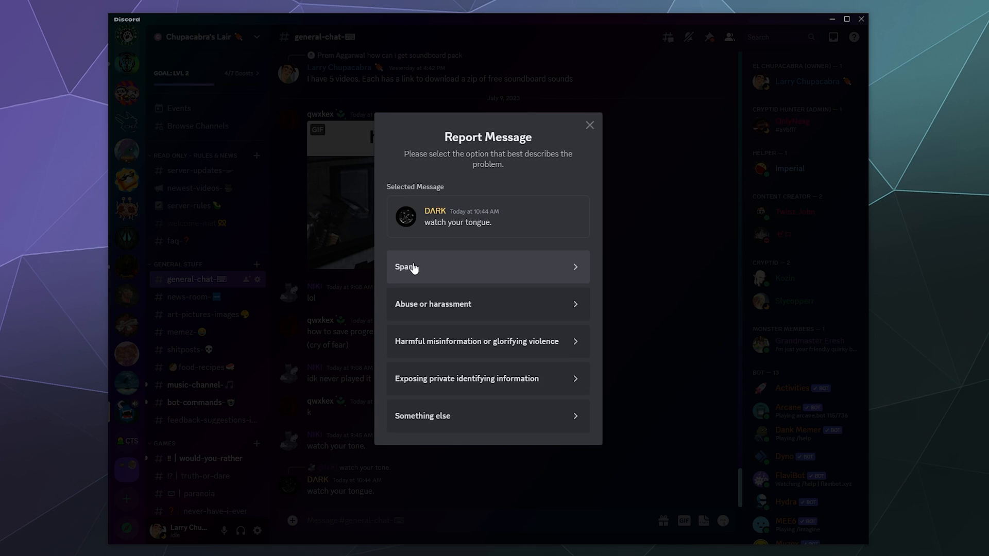
mouse_move(437, 285)
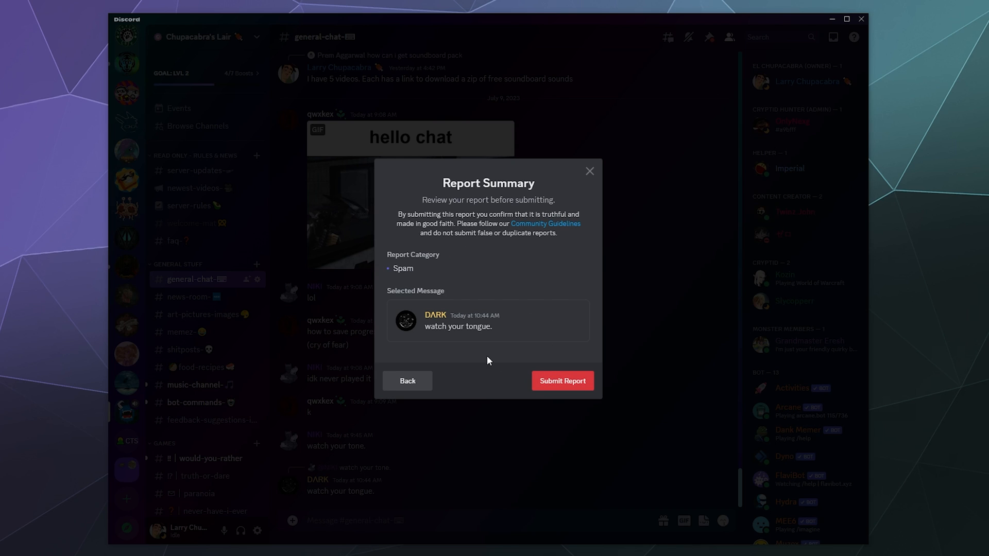
left_click(407, 380)
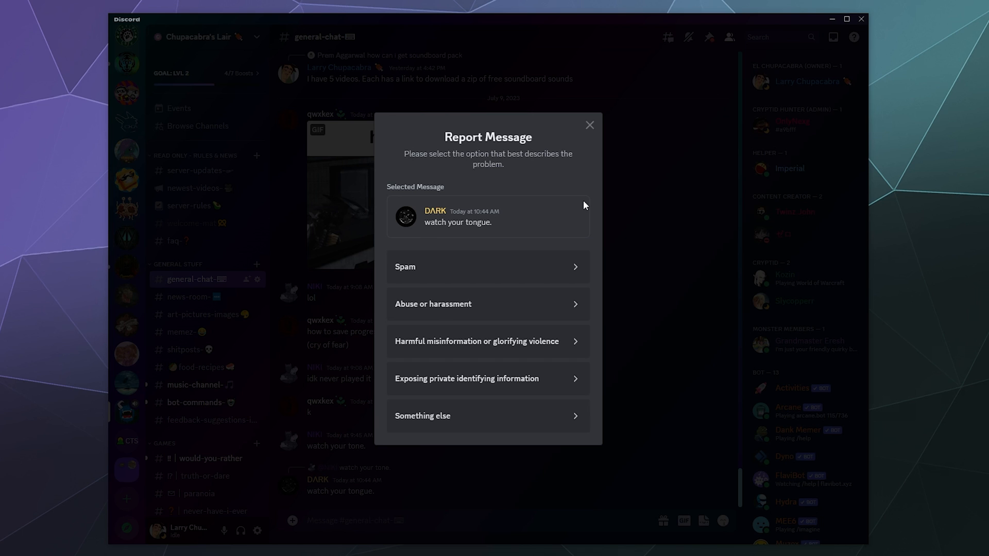
Step: Close the Report Message dialog without submitting, returning to general chat
left_click(590, 125)
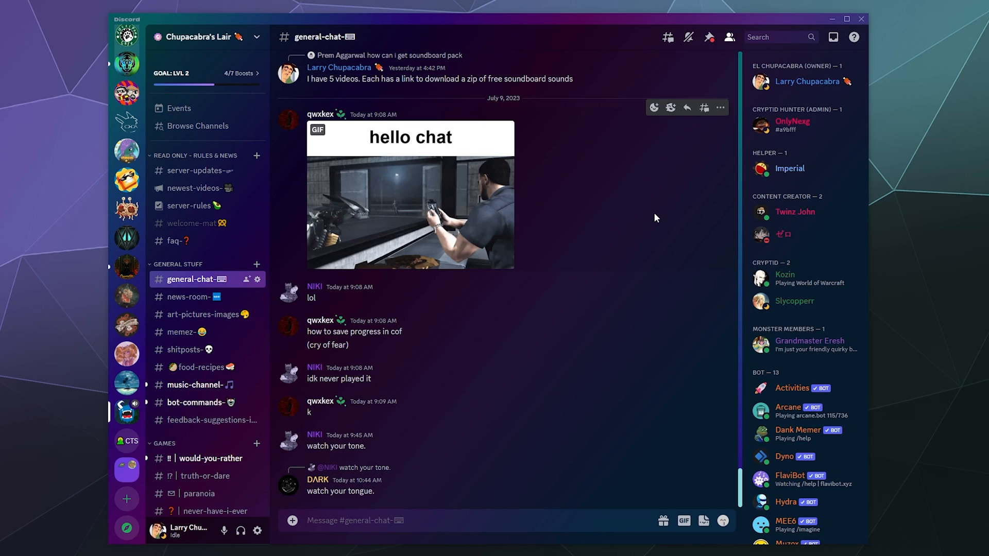
mouse_move(678, 320)
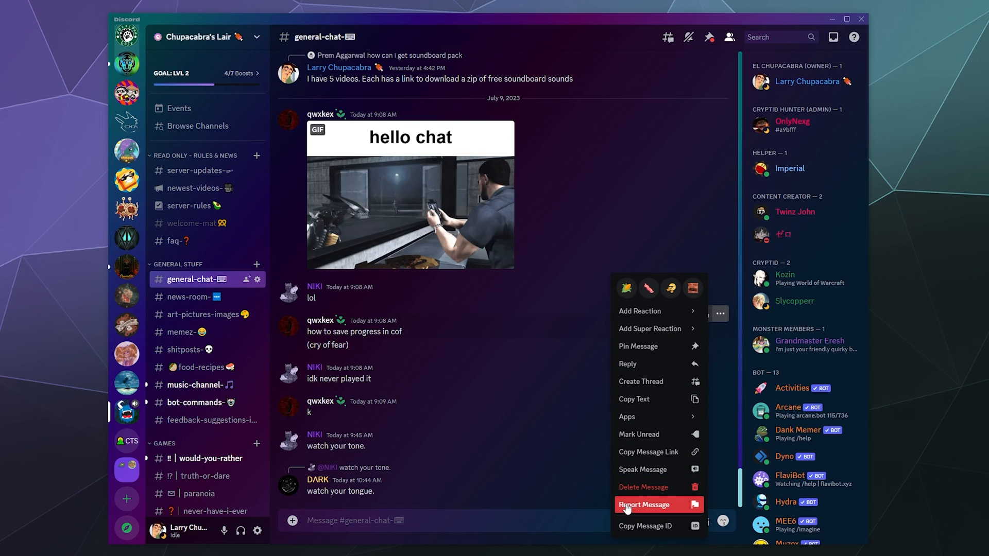
Step: Dismiss the options menu and bring up the context menu for 'idk never played it'
left_click(452, 388)
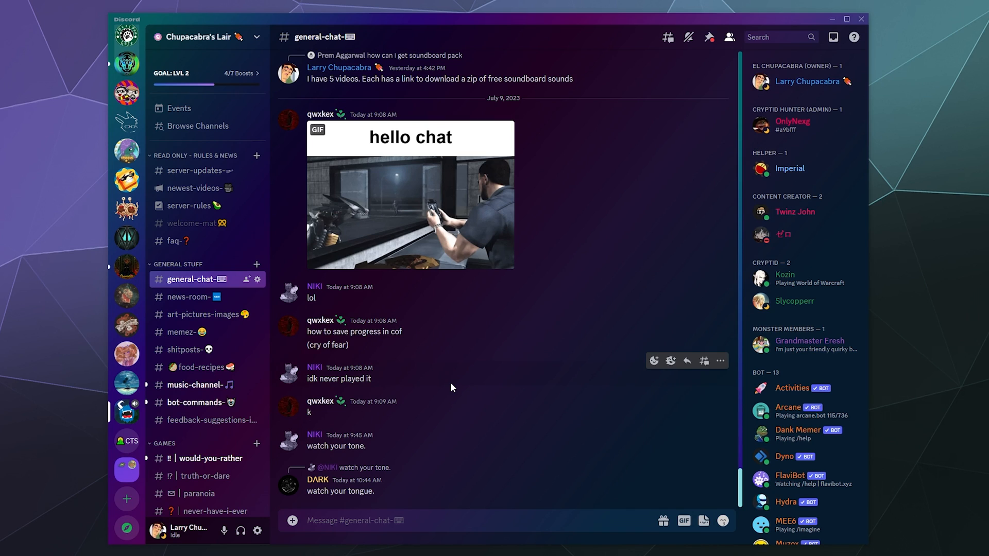
right_click(339, 378)
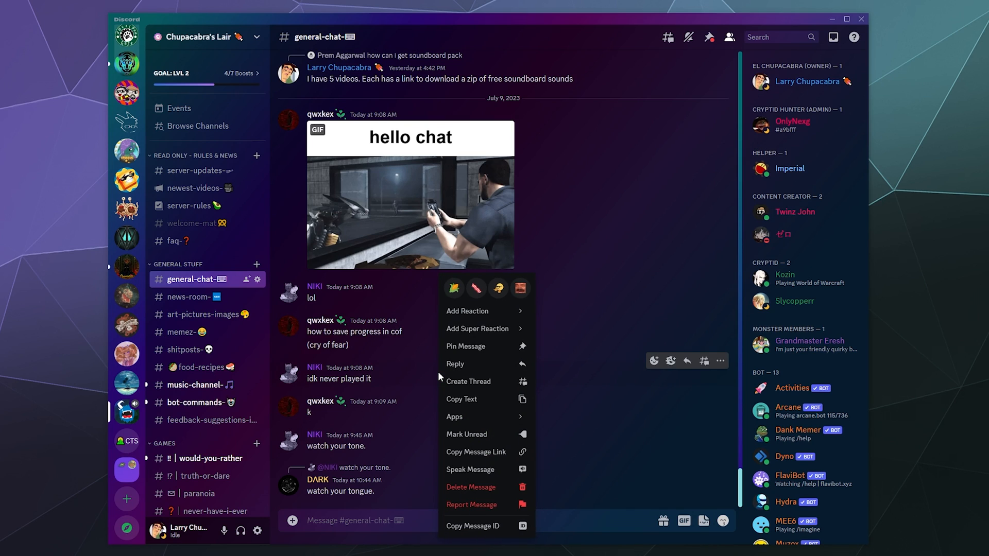
mouse_move(499, 505)
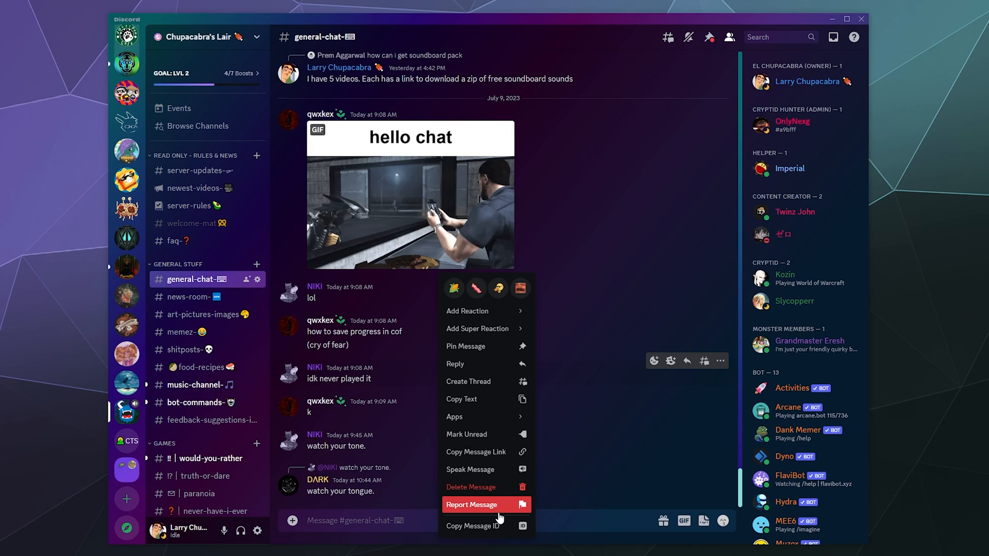